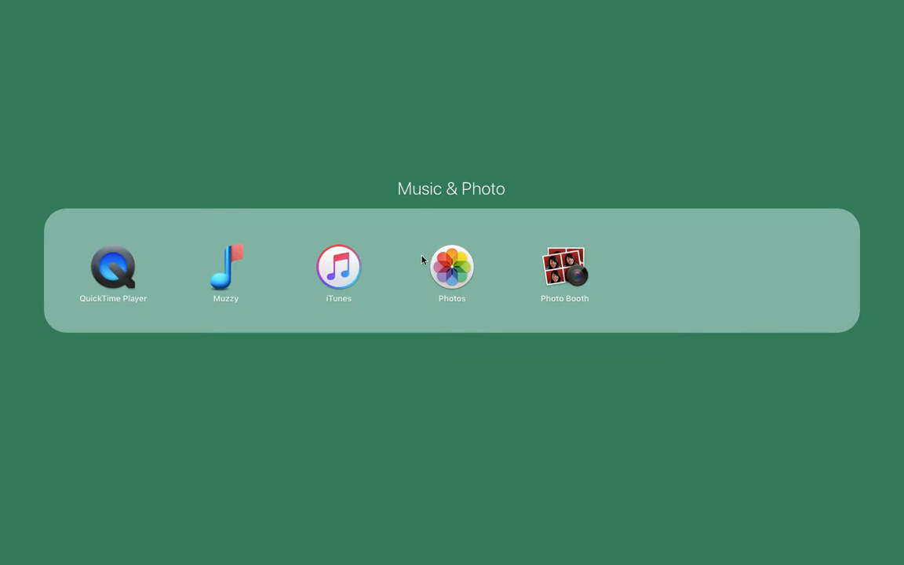
pyautogui.moveTo(652, 329)
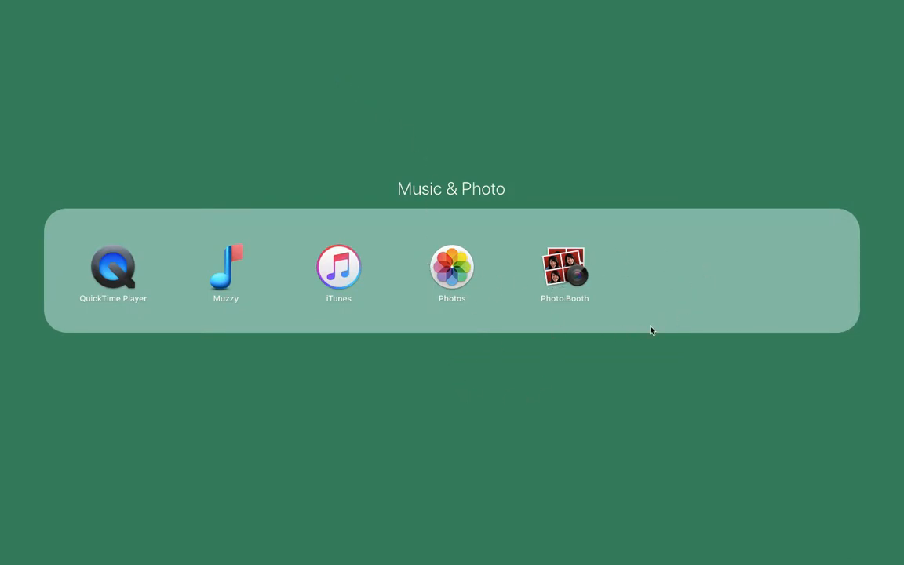
pyautogui.moveTo(603, 423)
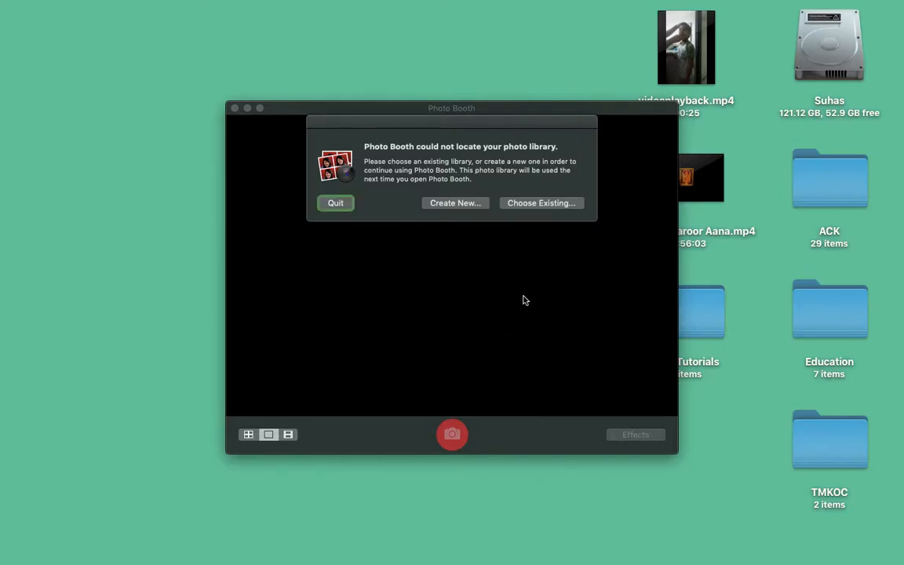
pyautogui.moveTo(566, 179)
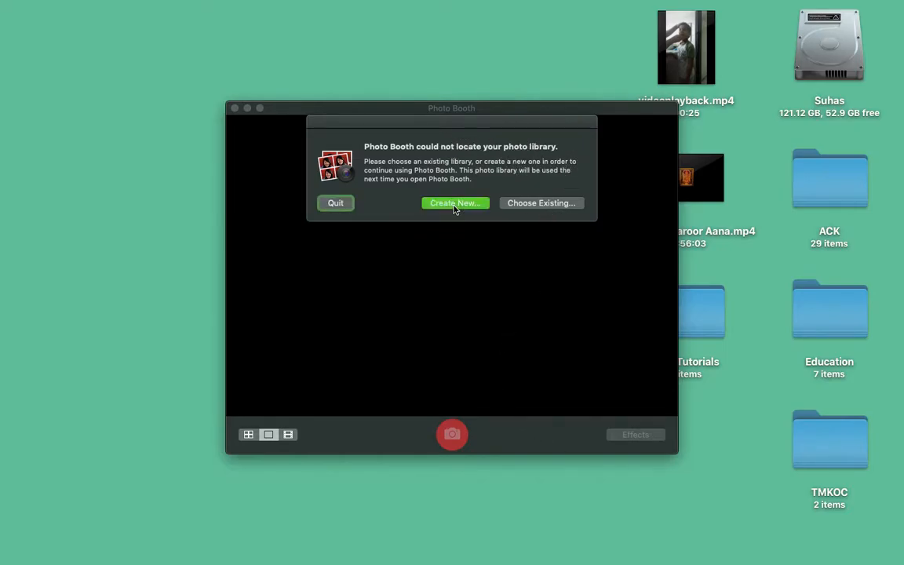
# Step: Create a new Photo Booth Library in Pictures so the live camera view appears
pyautogui.click(455, 202)
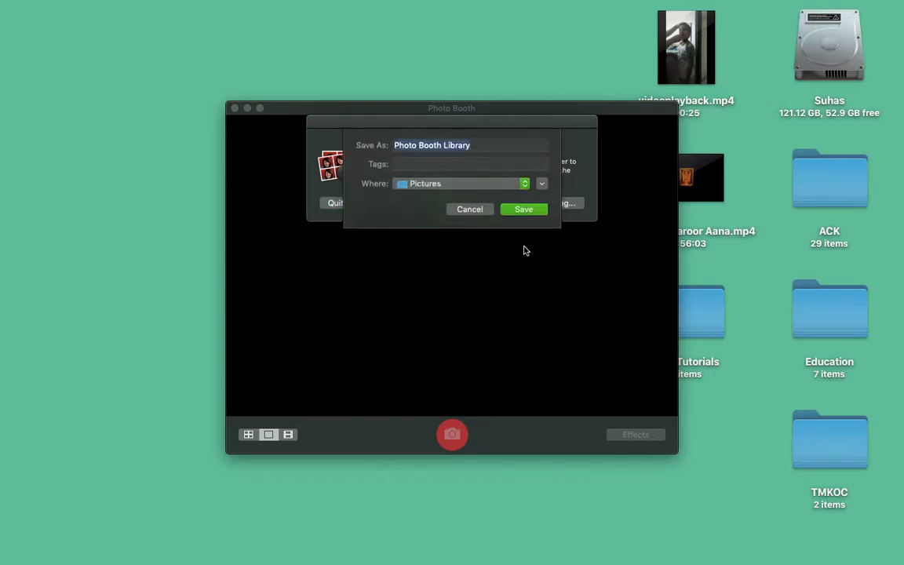
pyautogui.click(469, 144)
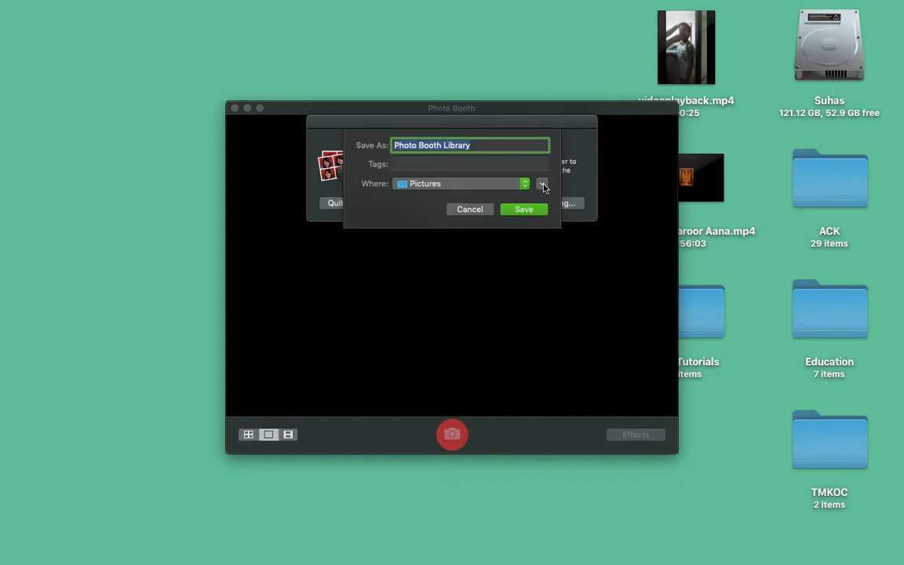
pyautogui.click(524, 209)
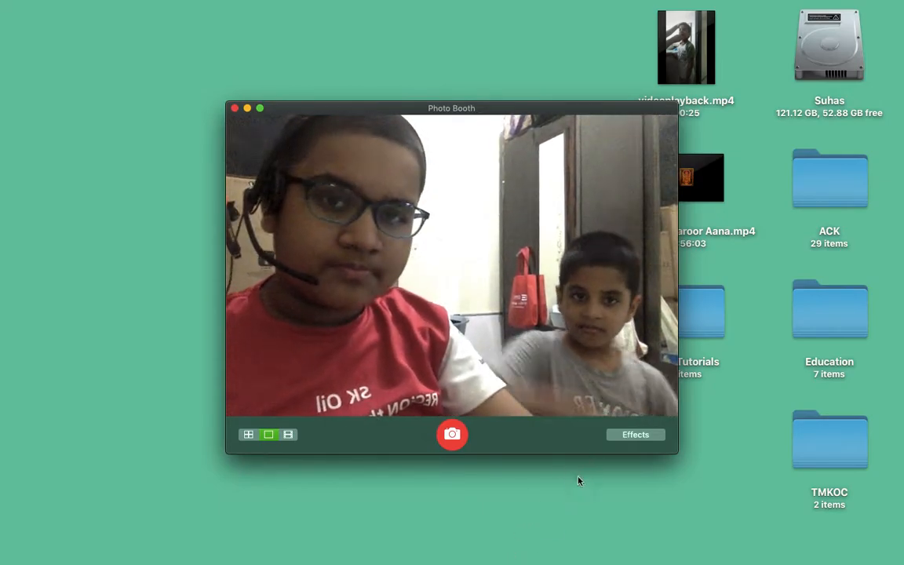
# Step: Start recording a movie clip and make the camera view fill the screen while recording
pyautogui.click(288, 435)
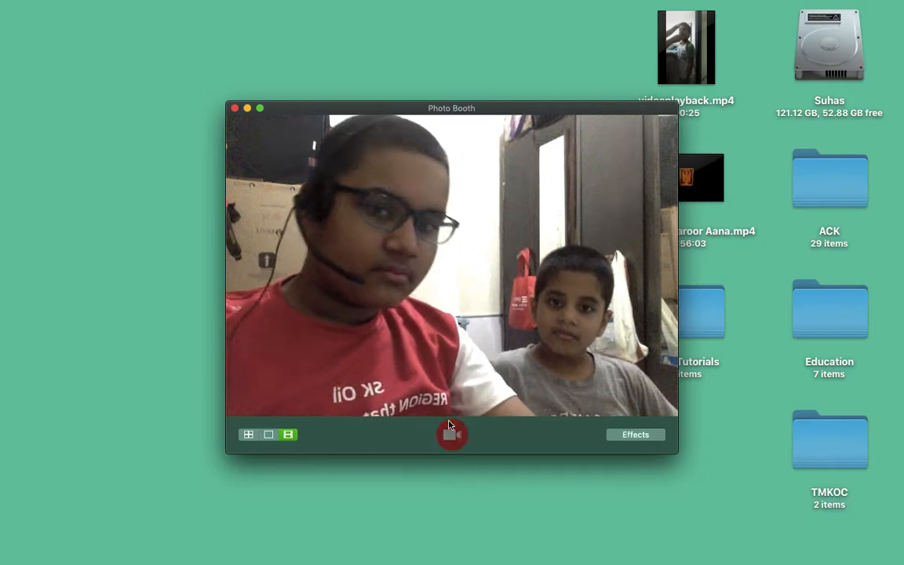
pyautogui.click(452, 433)
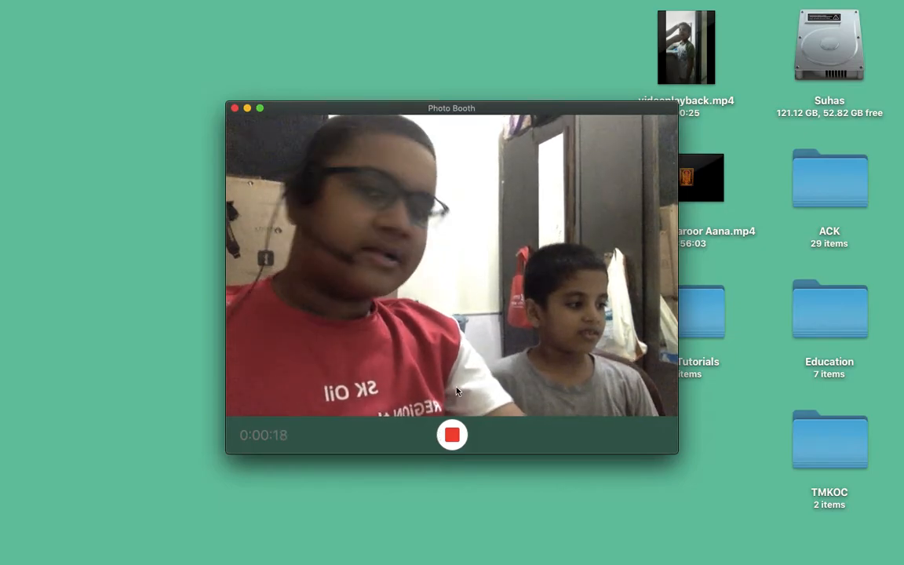
pyautogui.moveTo(452, 107); pyautogui.dragTo(298, 110)
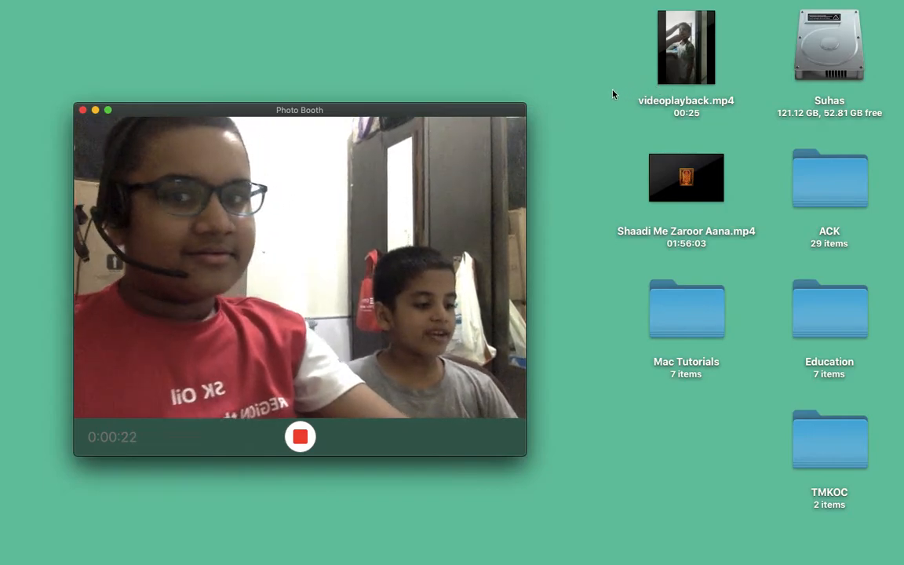
pyautogui.click(686, 47)
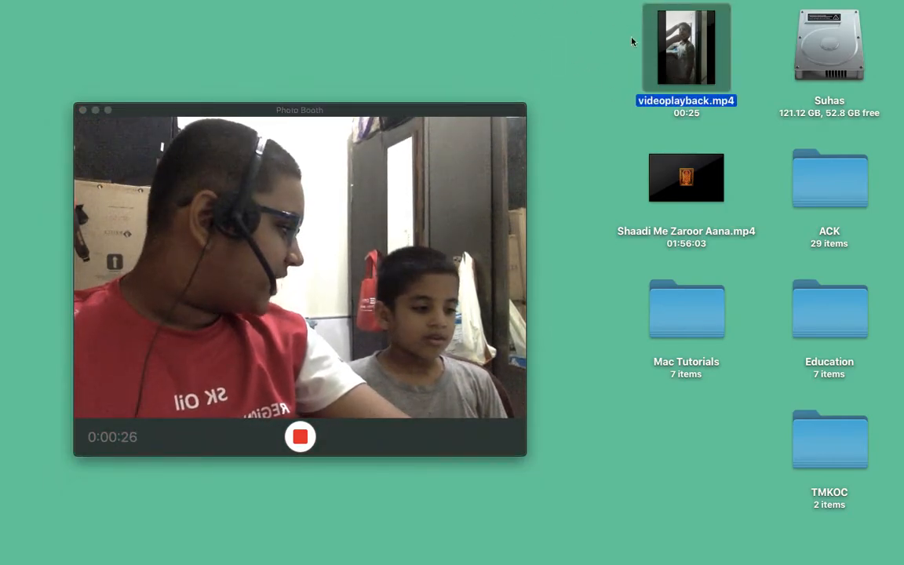
pyautogui.moveTo(109, 90)
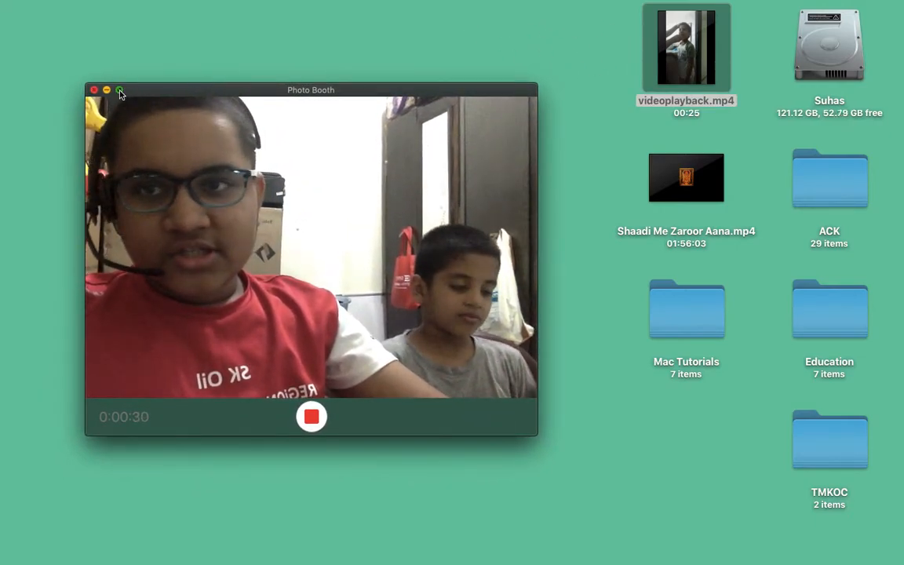
pyautogui.click(120, 89)
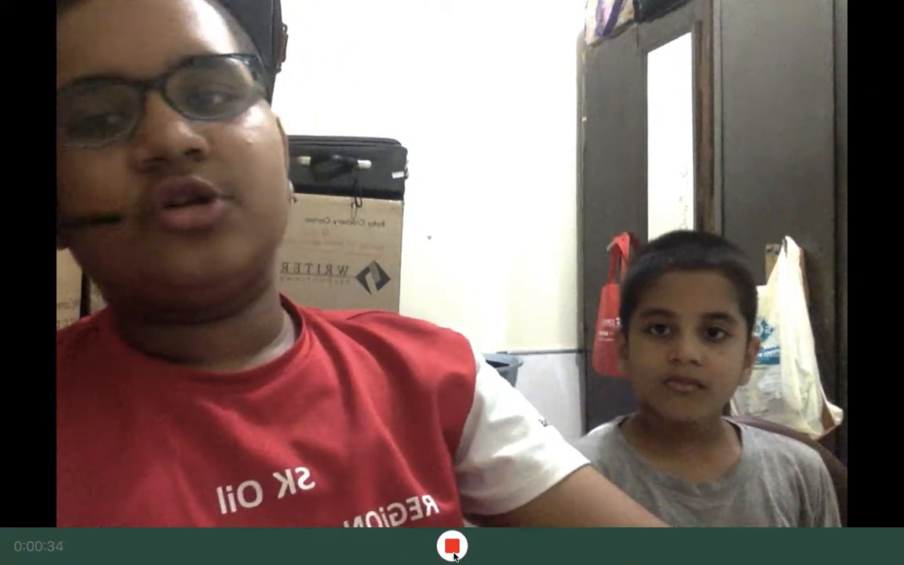
# Step: Stop the recording, play and pause the ~36-second clip, and leave full screen
pyautogui.click(452, 544)
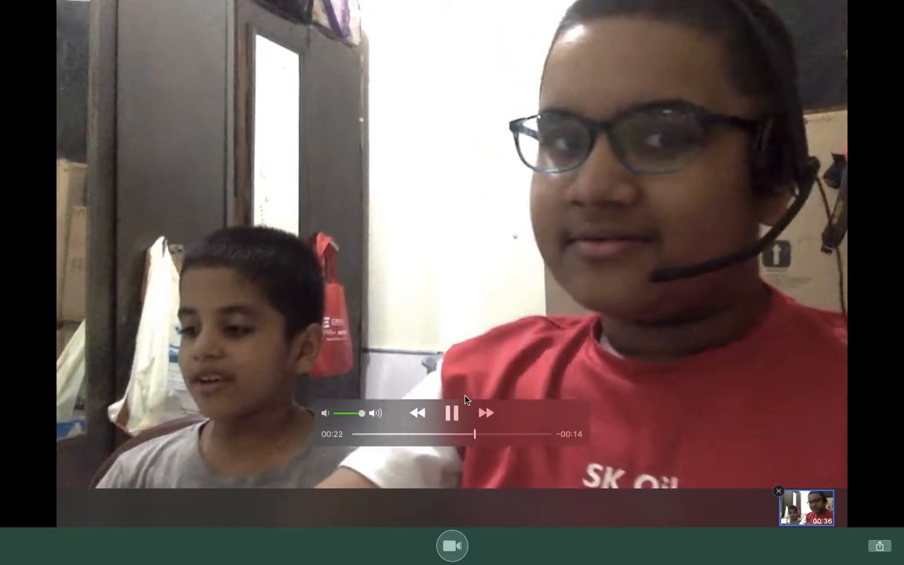
pyautogui.click(452, 413)
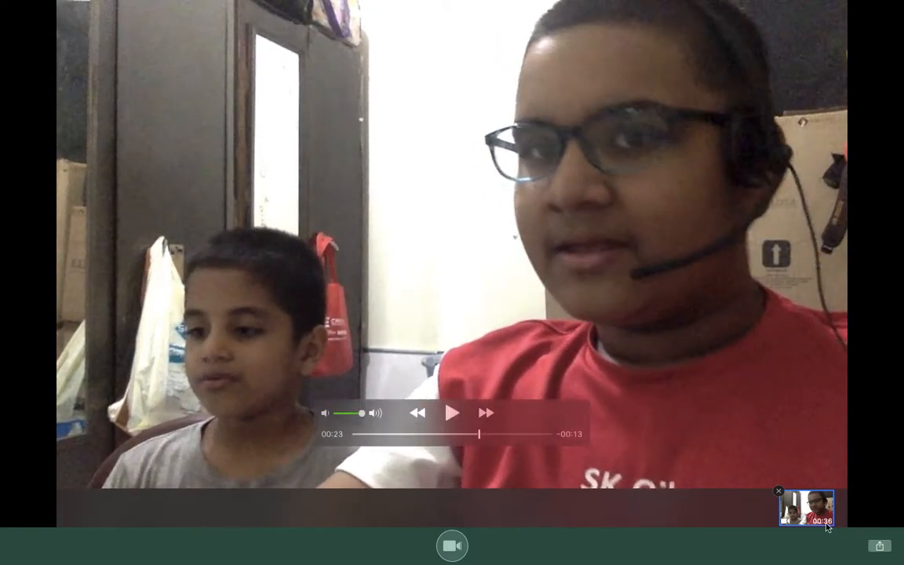
pyautogui.click(878, 546)
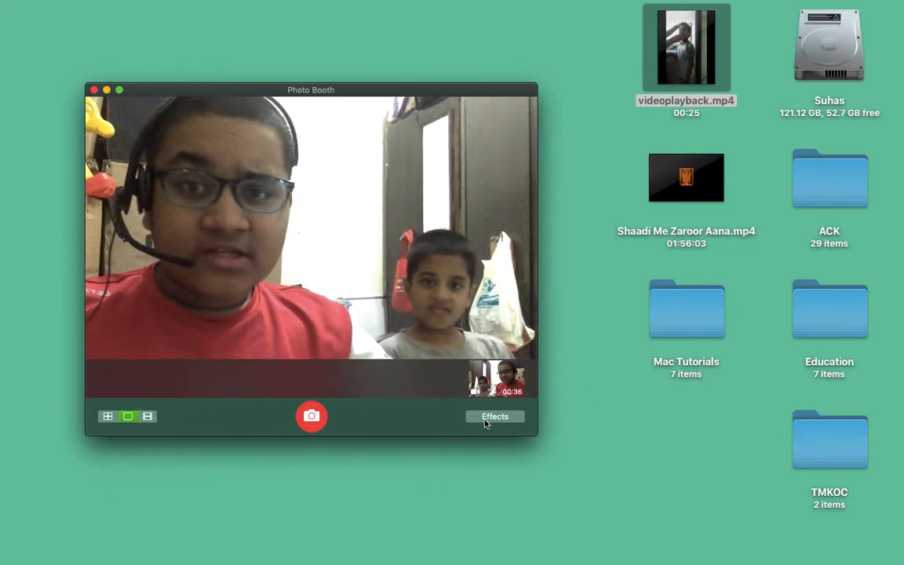
# Step: Take a single countdown snapshot and show the grid of live effect previews
pyautogui.click(494, 417)
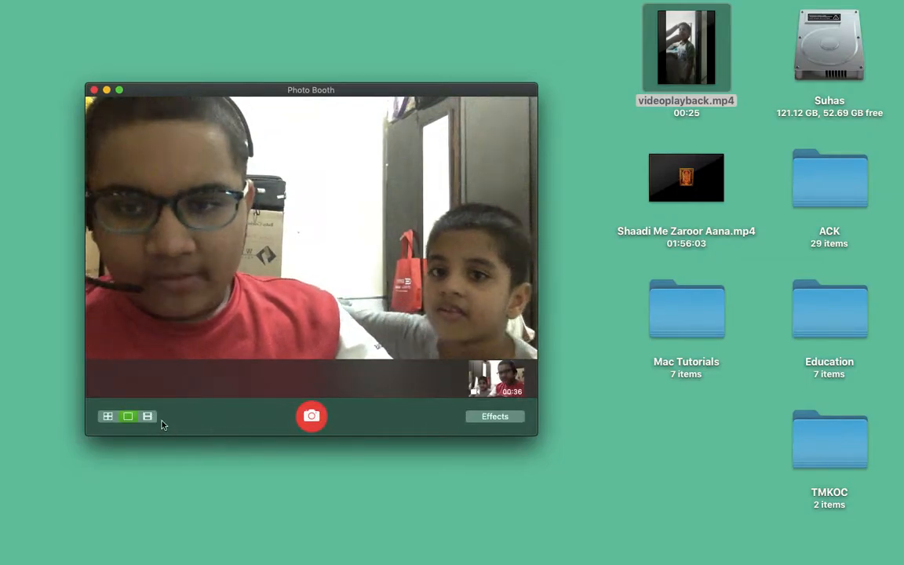
pyautogui.click(311, 416)
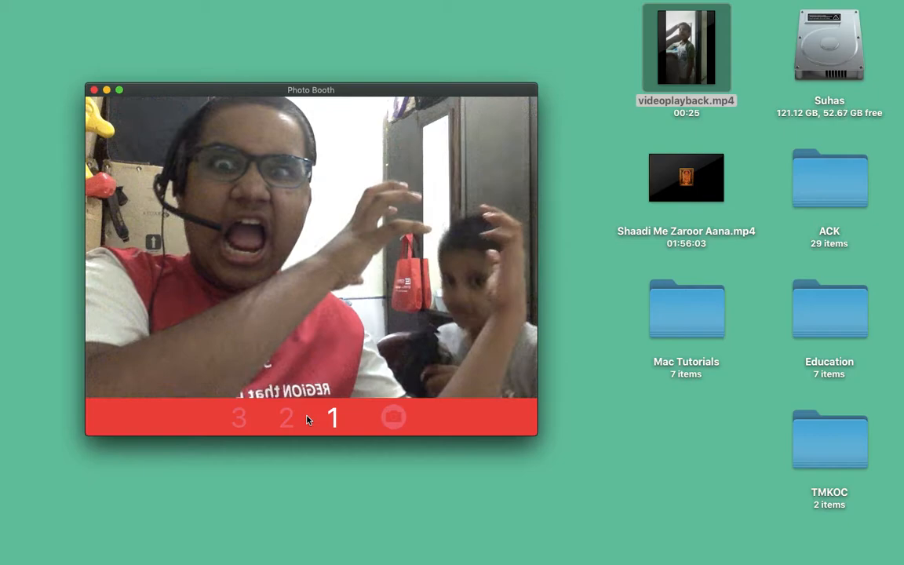
pyautogui.click(311, 418)
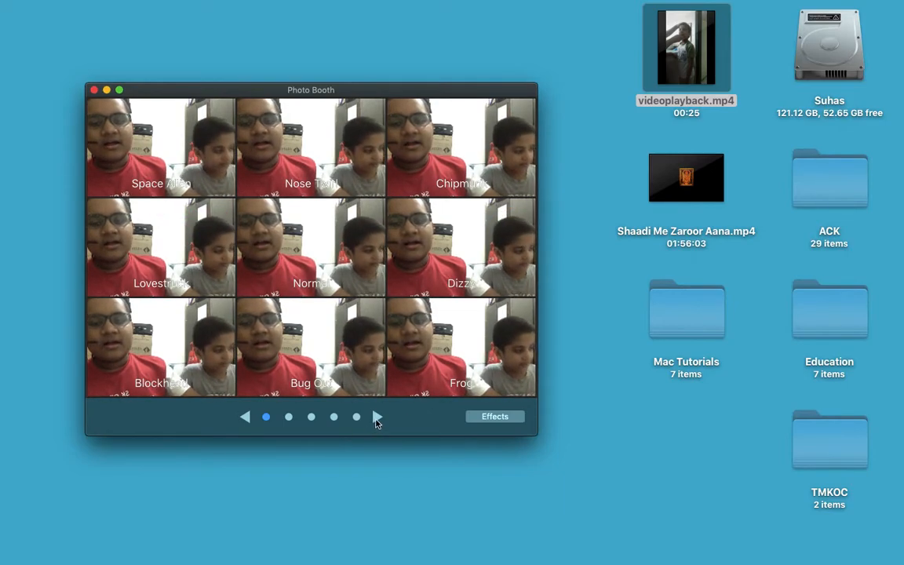
# Step: Page through all effect and backdrop pages, return to the first page, and close Effects
pyautogui.click(376, 417)
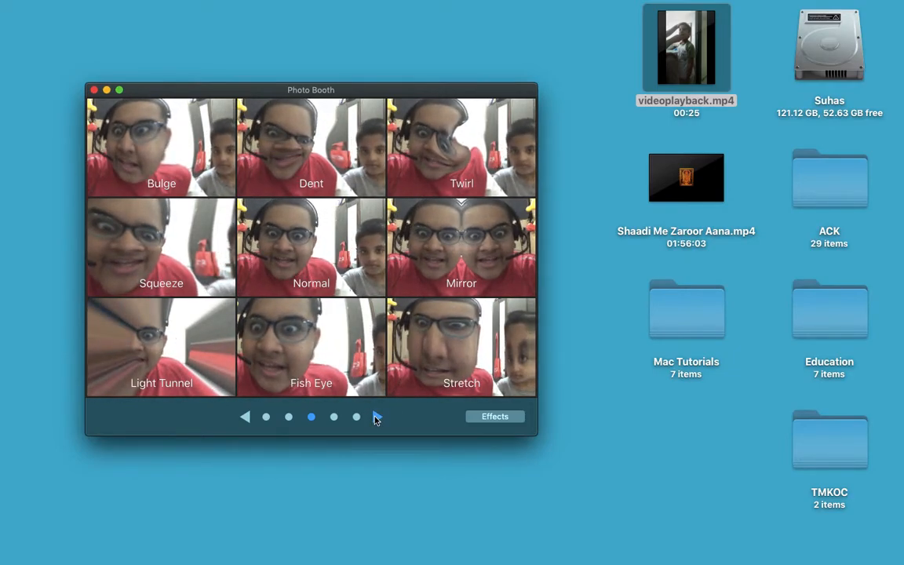
pyautogui.click(377, 417)
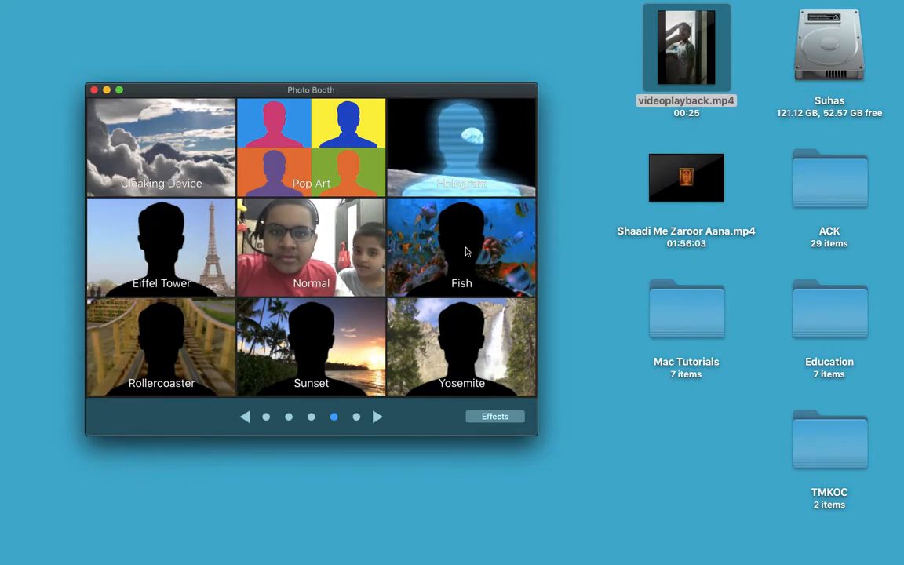
pyautogui.click(377, 418)
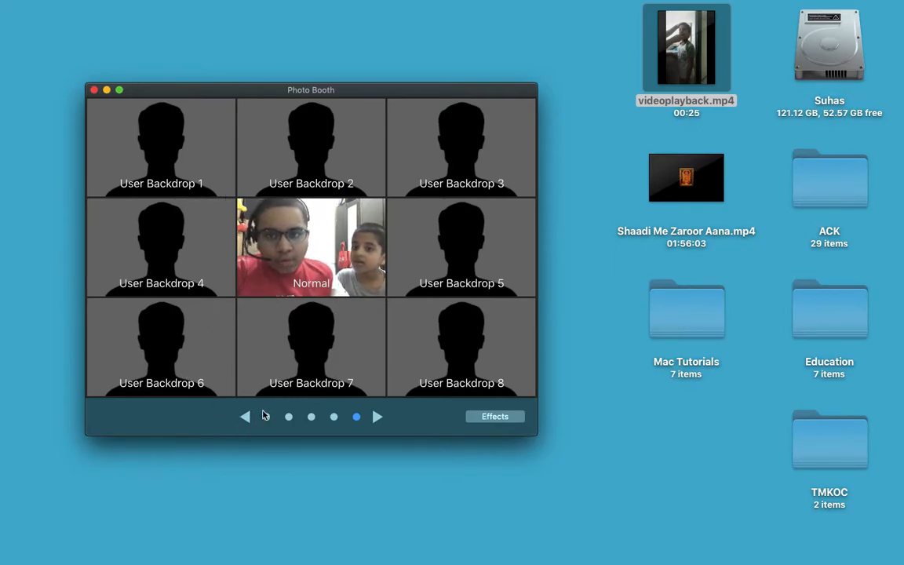
pyautogui.click(245, 417)
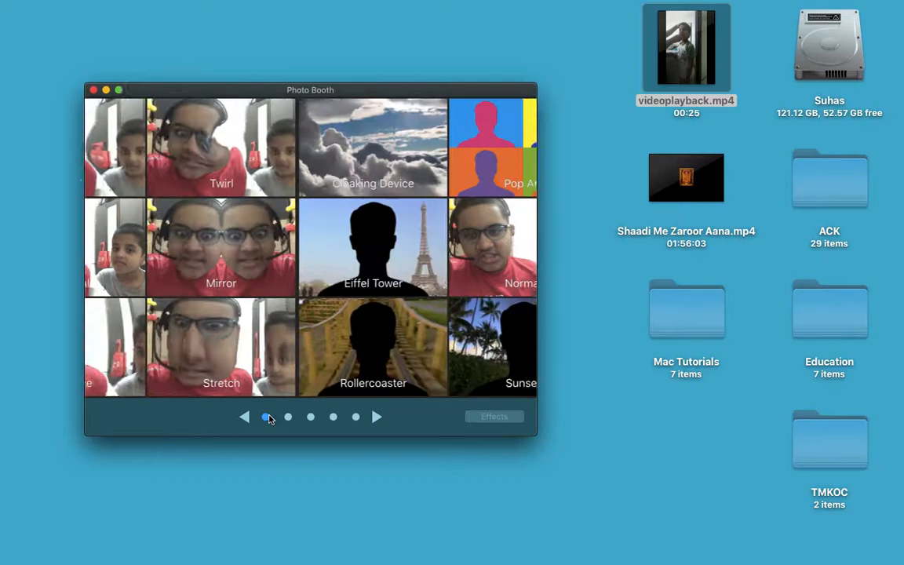
pyautogui.click(245, 417)
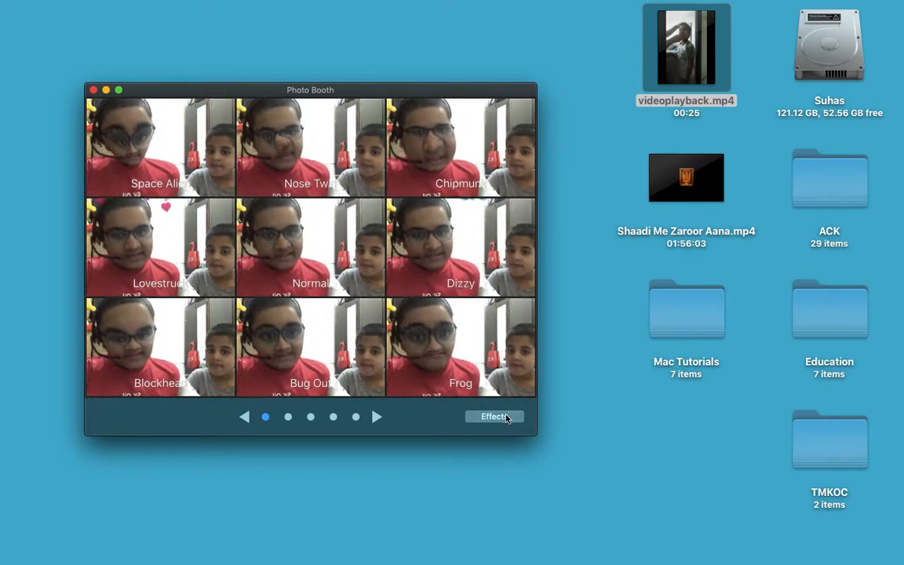
pyautogui.click(127, 416)
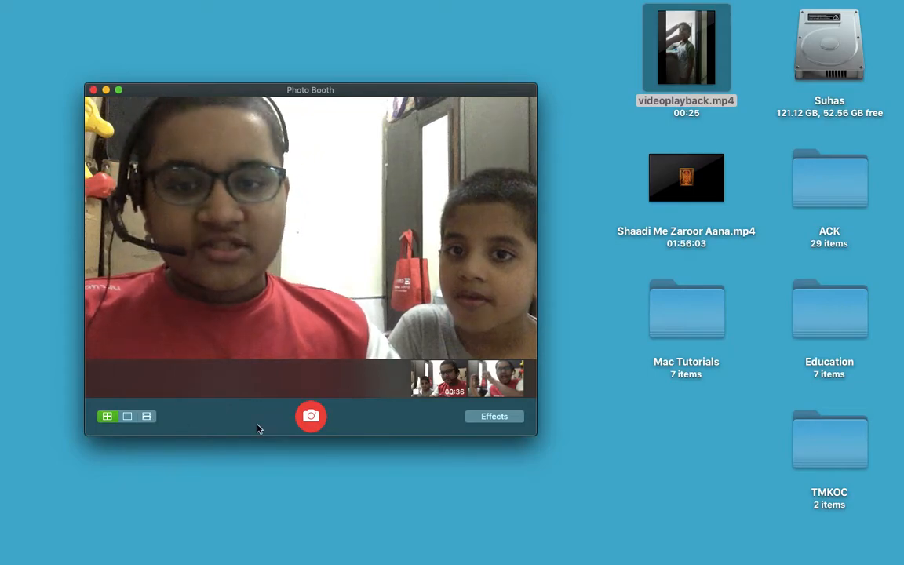
pyautogui.click(148, 416)
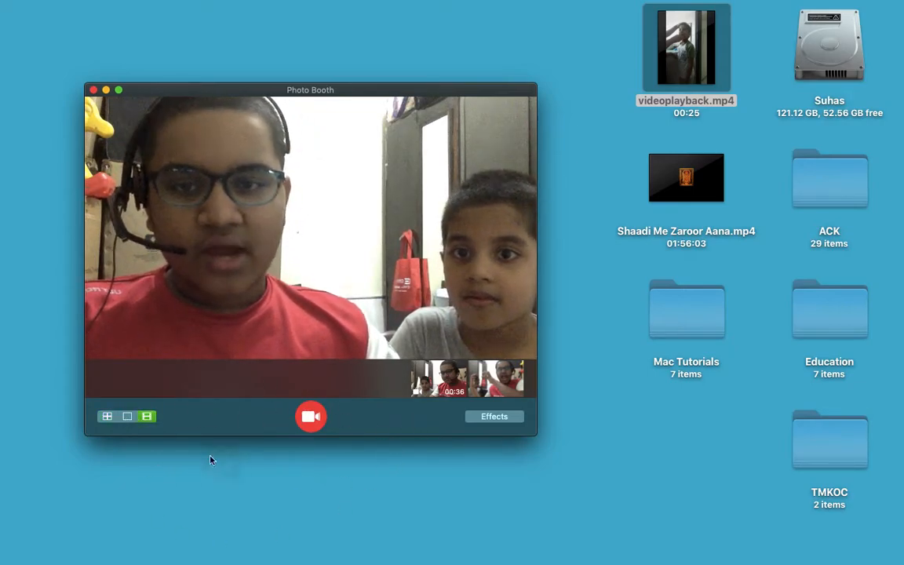
# Step: Select four-up mode and capture a four-shot burst photo
pyautogui.click(125, 415)
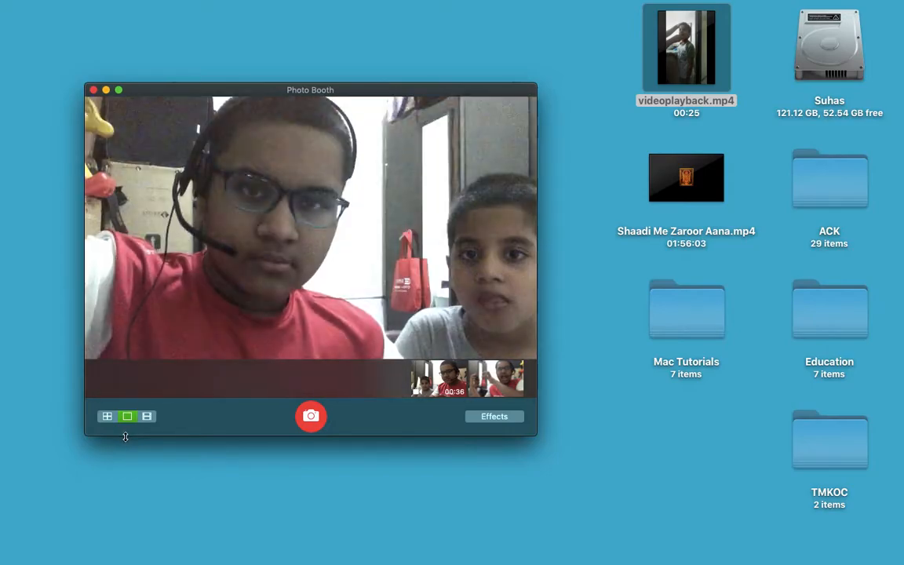
pyautogui.click(107, 415)
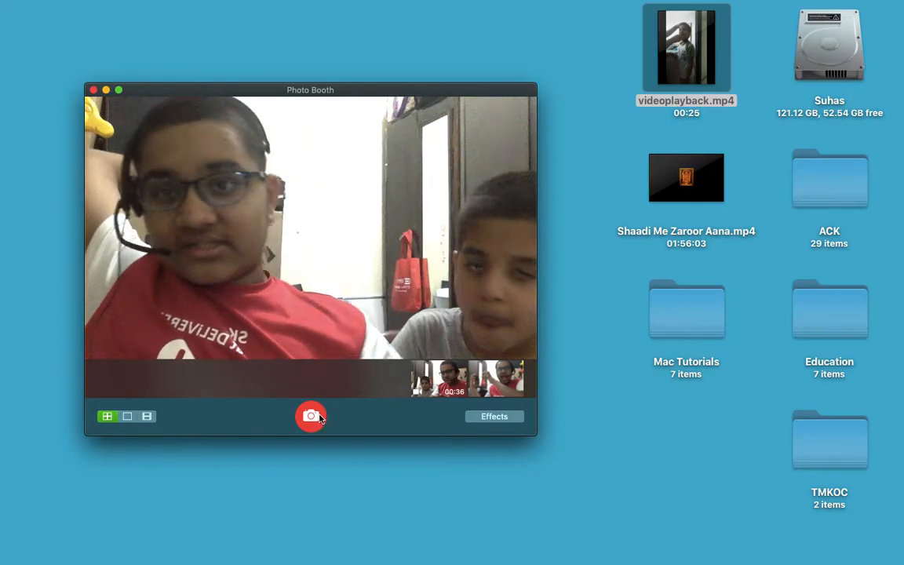
pyautogui.click(311, 416)
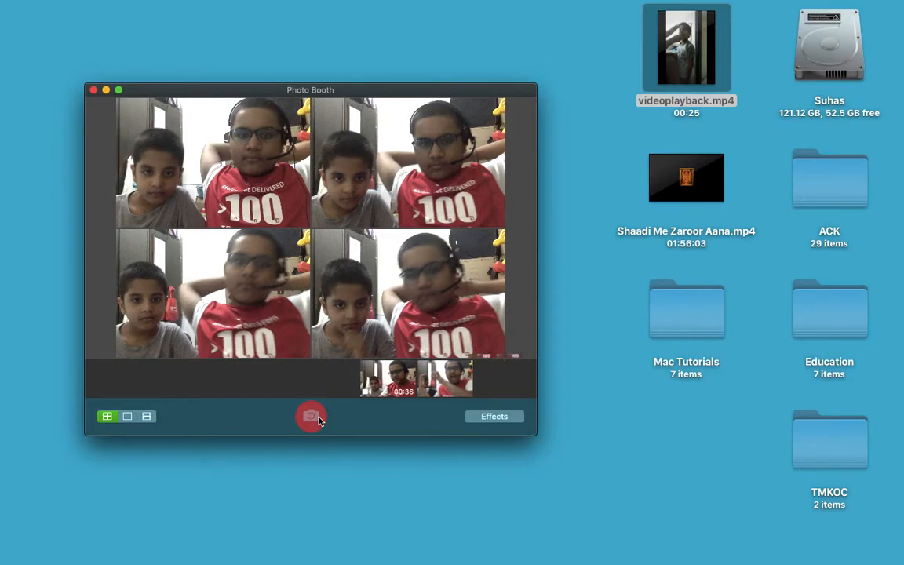
pyautogui.click(125, 415)
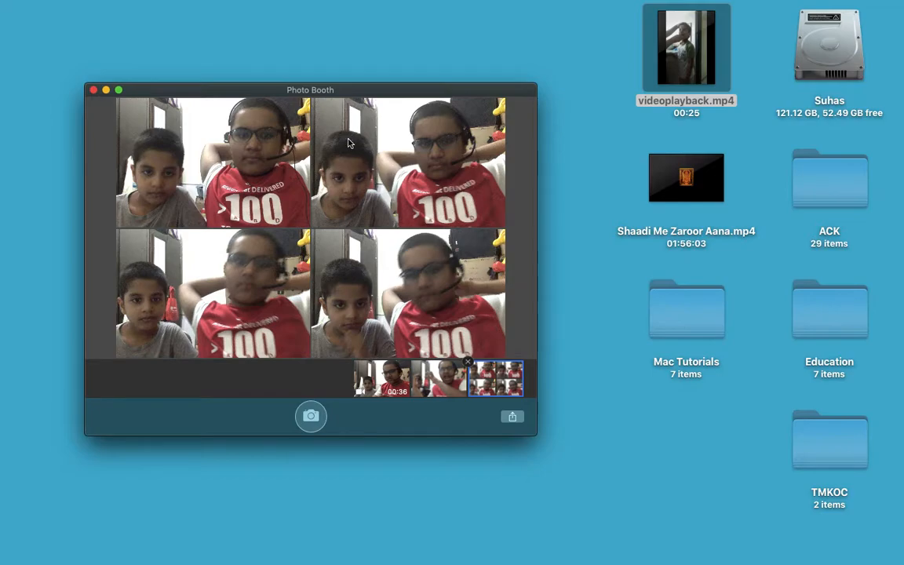
pyautogui.moveTo(238, 151)
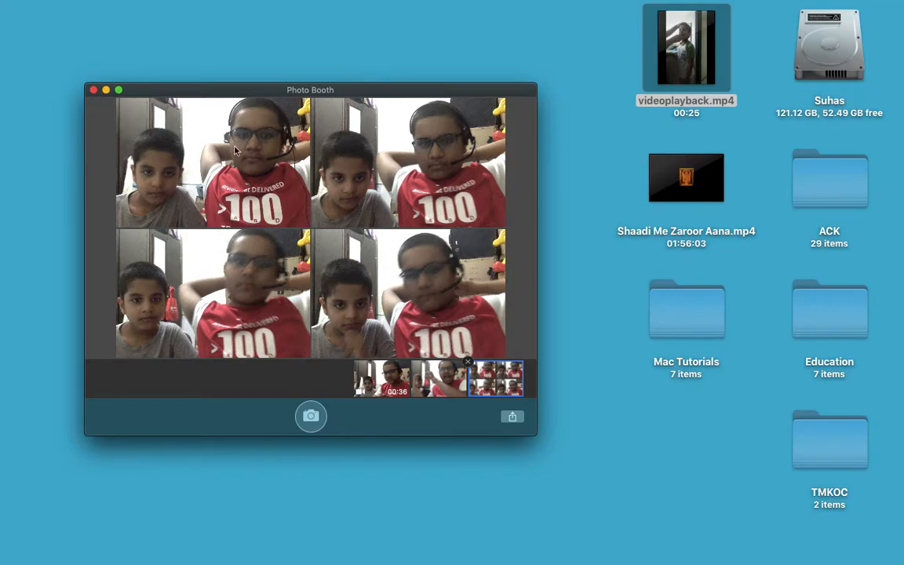
# Step: Drag the four-up thumbnail onto the desktop as a compiled JPG
pyautogui.moveTo(496, 378); pyautogui.dragTo(581, 455)
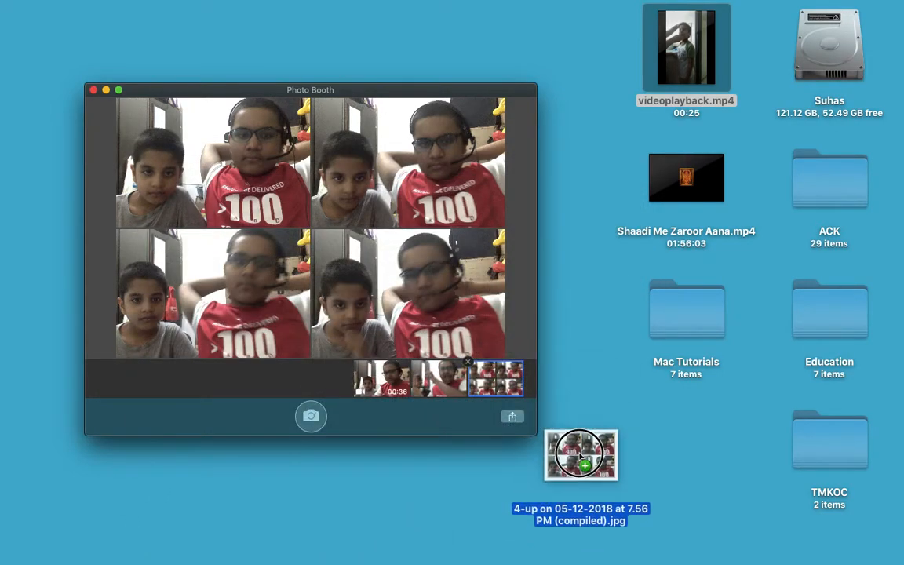
pyautogui.moveTo(581, 455); pyautogui.dragTo(618, 483)
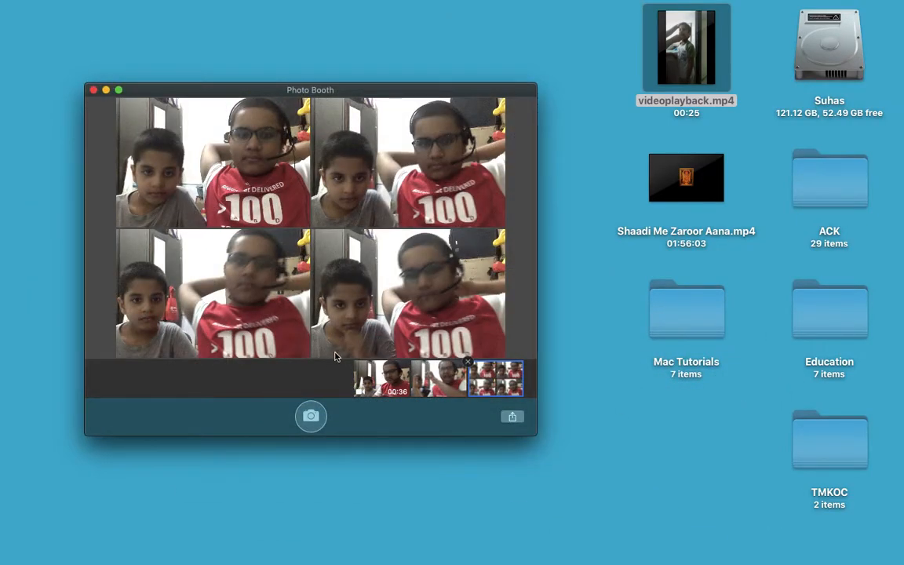
pyautogui.click(383, 379)
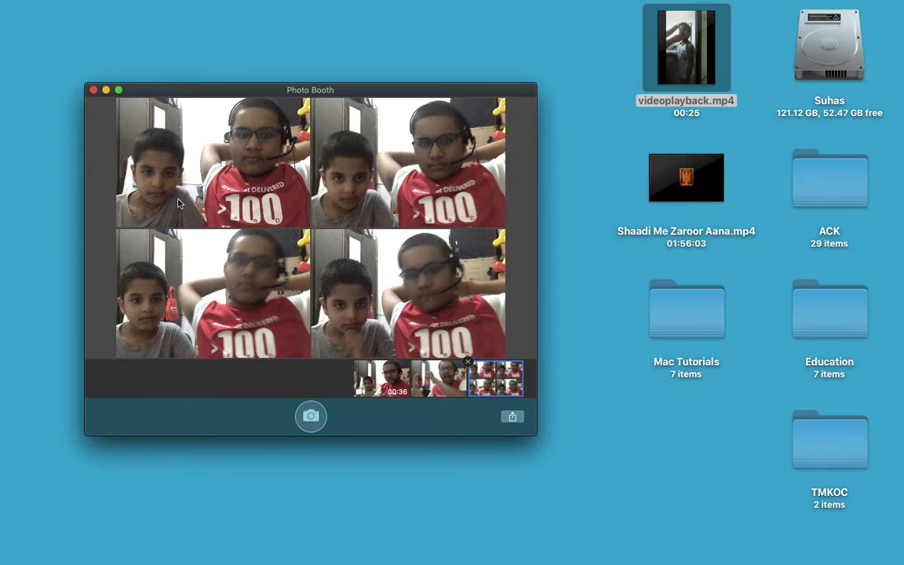
pyautogui.moveTo(176, 192)
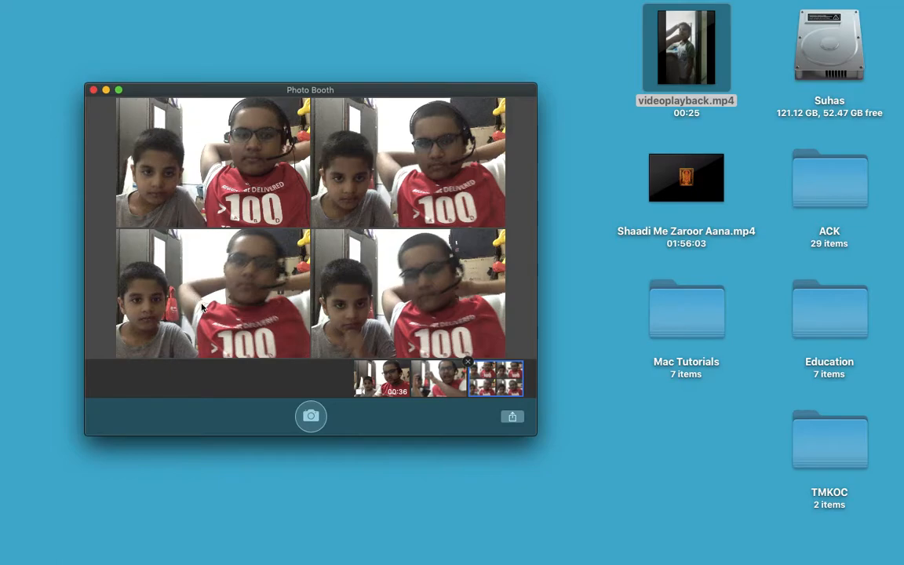
pyautogui.moveTo(342, 399)
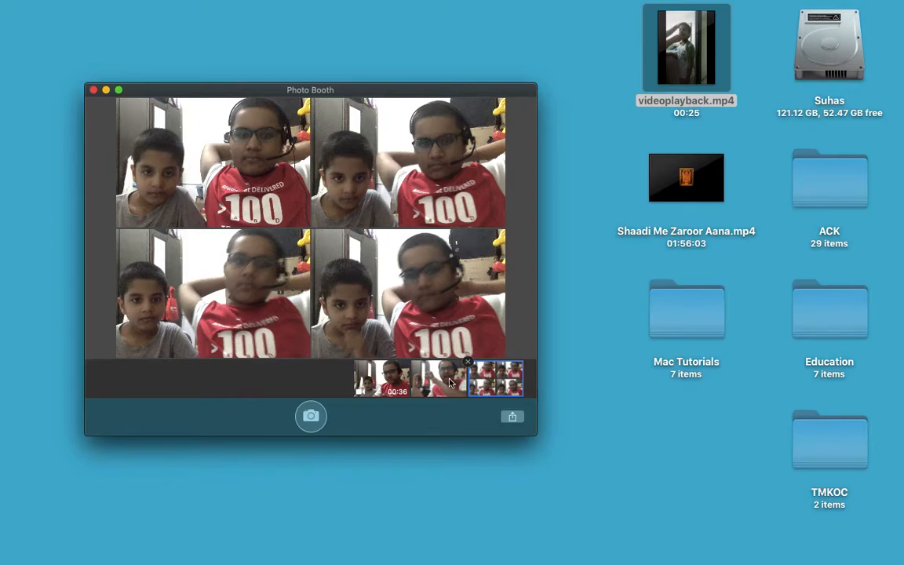
pyautogui.moveTo(371, 428)
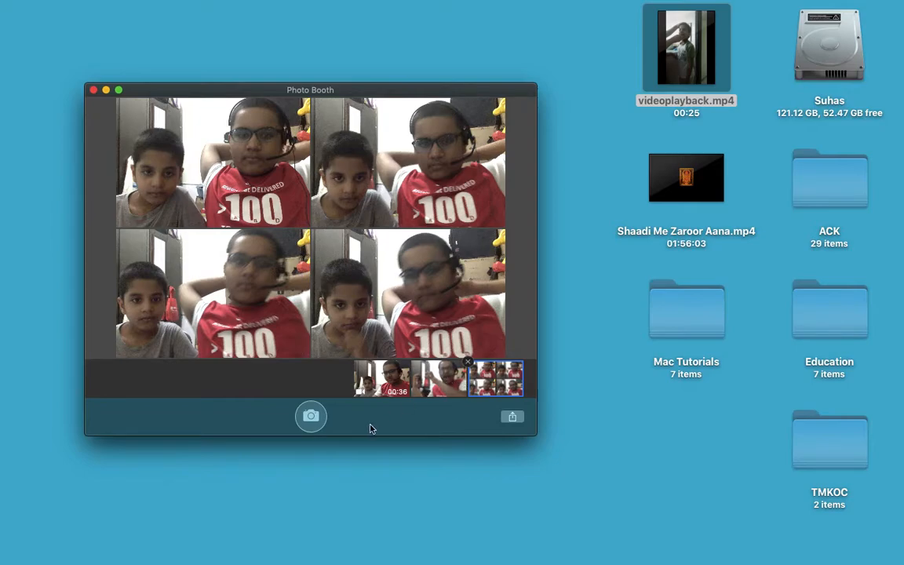
pyautogui.moveTo(424, 243)
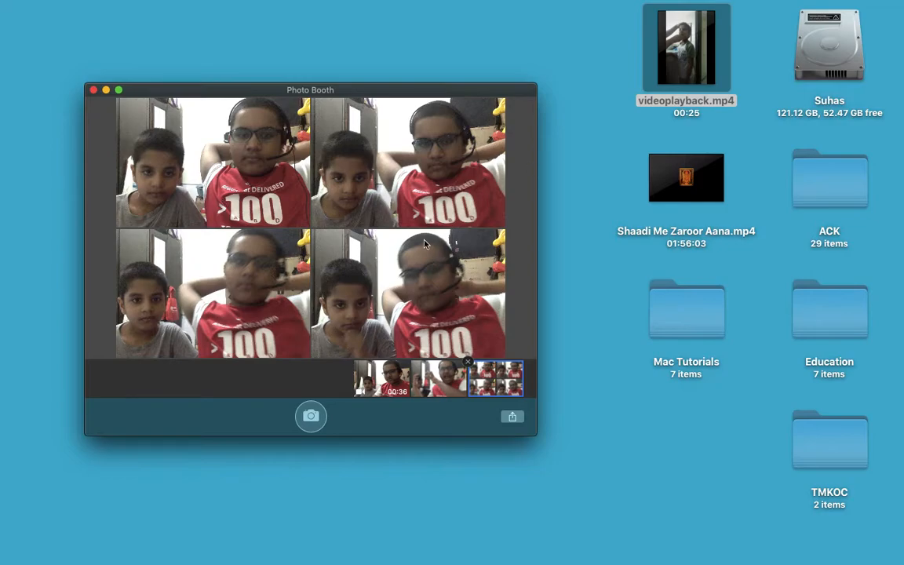
pyautogui.moveTo(420, 250)
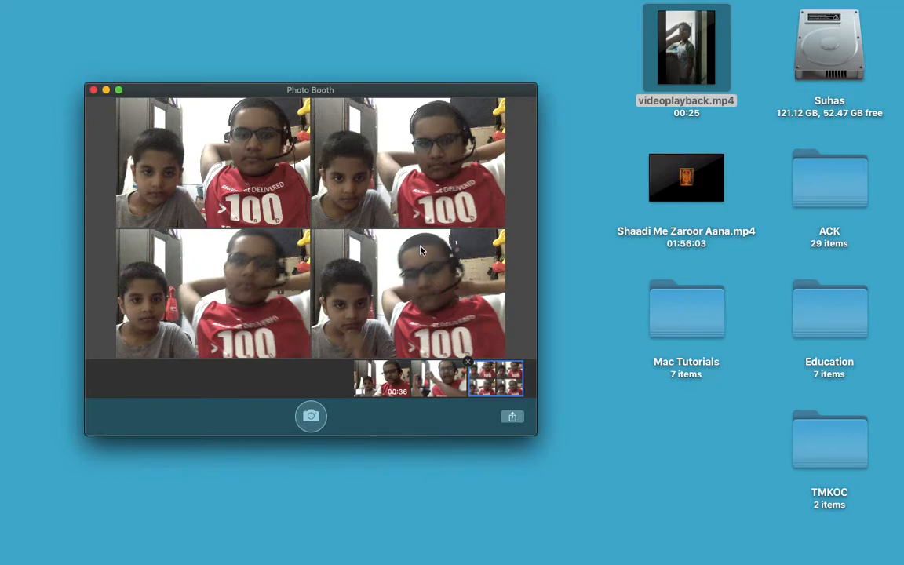
pyautogui.moveTo(588, 284)
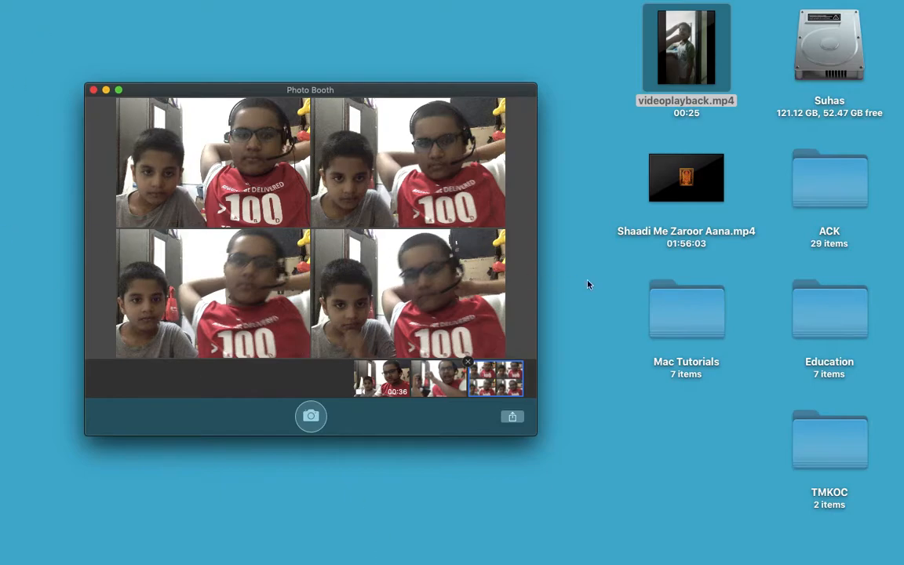
# Step: Share the four-up photo via Mail from the Share menu
pyautogui.click(512, 416)
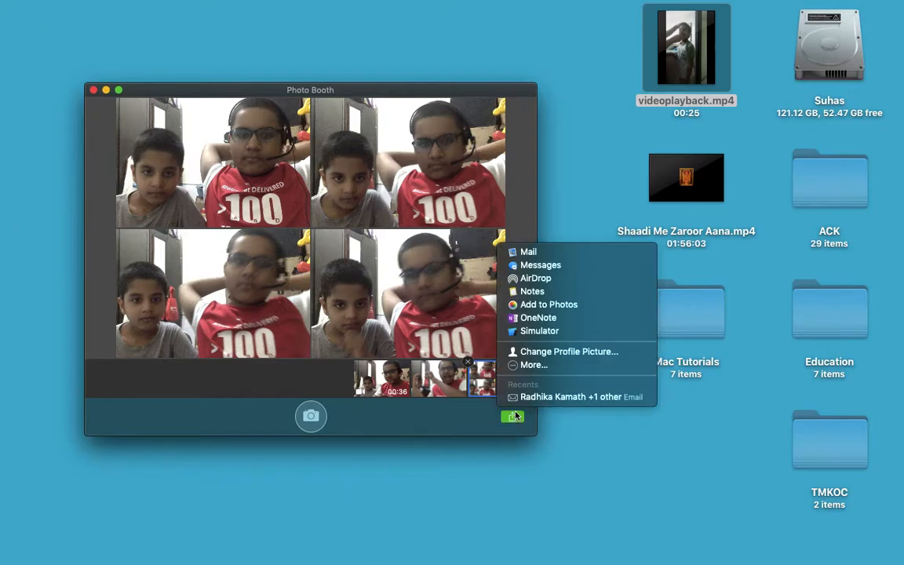
pyautogui.moveTo(552, 279)
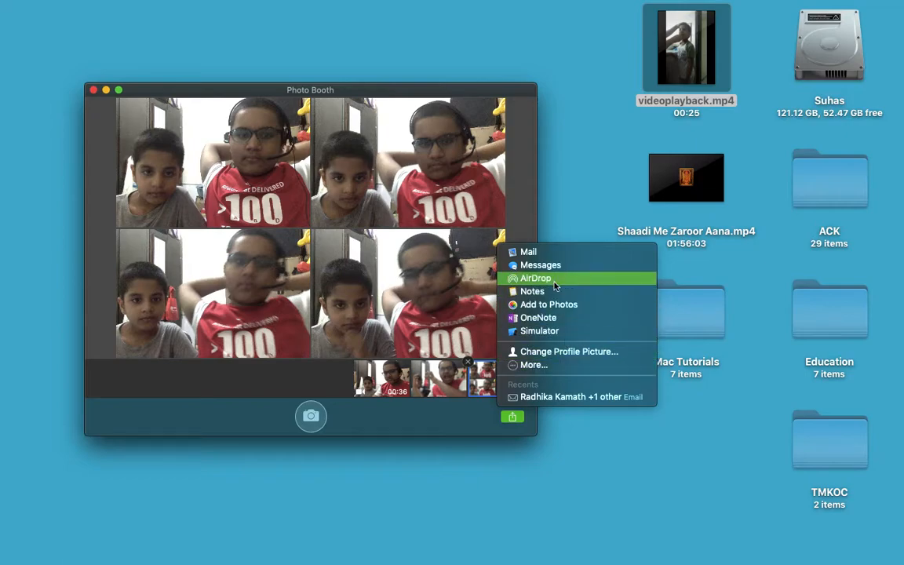
pyautogui.moveTo(527, 251)
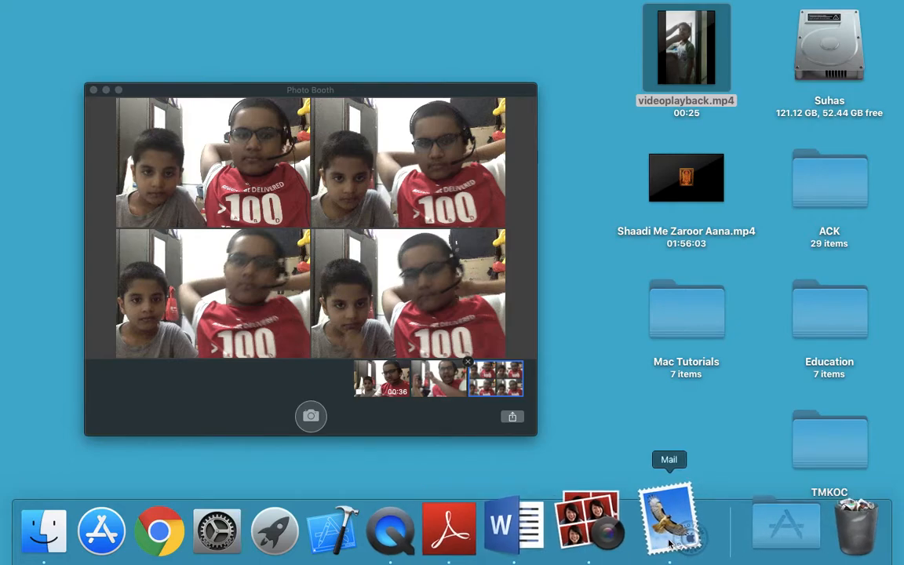
pyautogui.moveTo(549, 518)
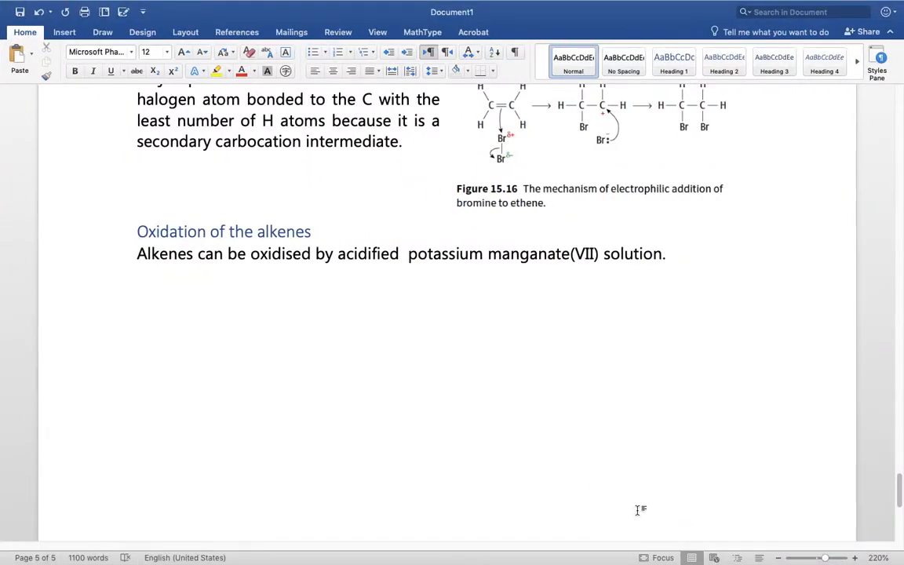
# Step: Save Hydrocarbons.docx into Education › Chemistry AS › Notes
pyautogui.press('cmd+s')
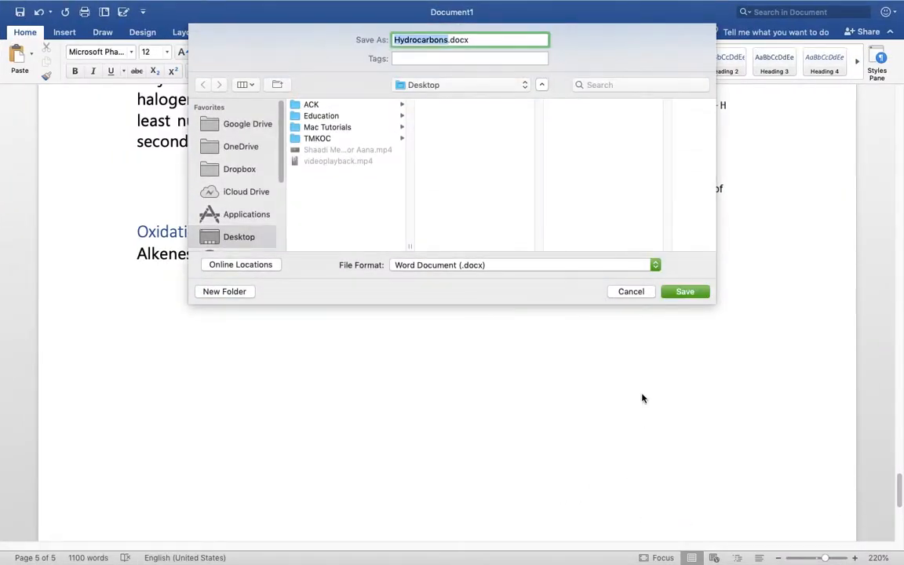
pyautogui.click(320, 117)
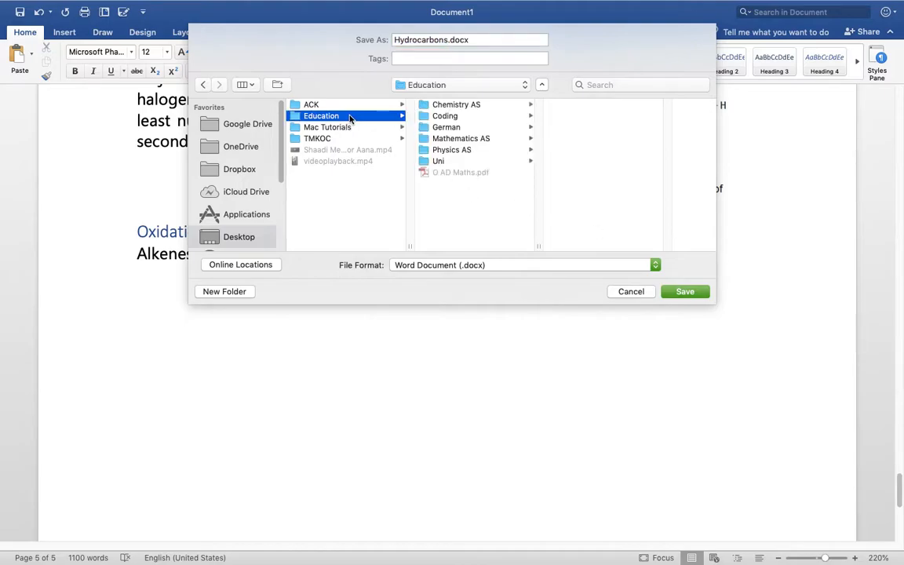
pyautogui.click(455, 103)
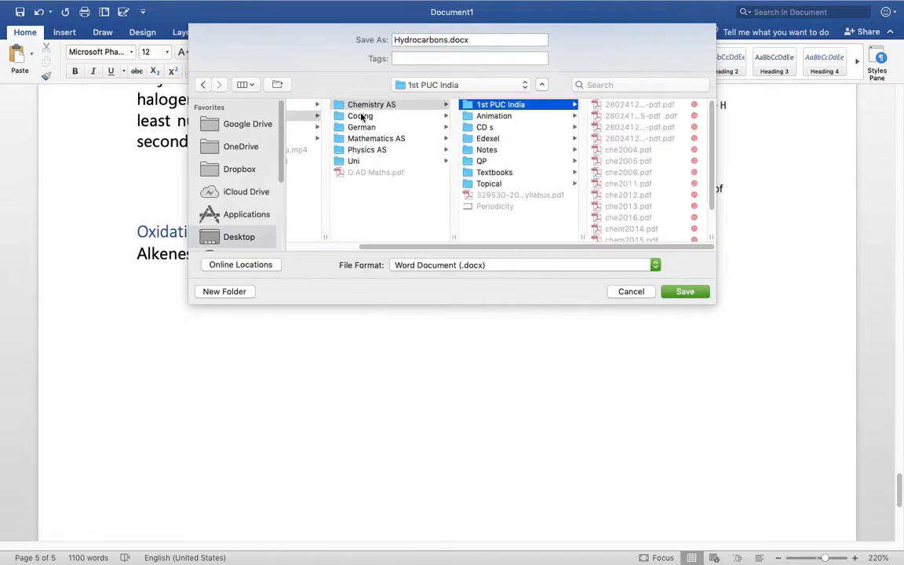
pyautogui.click(486, 149)
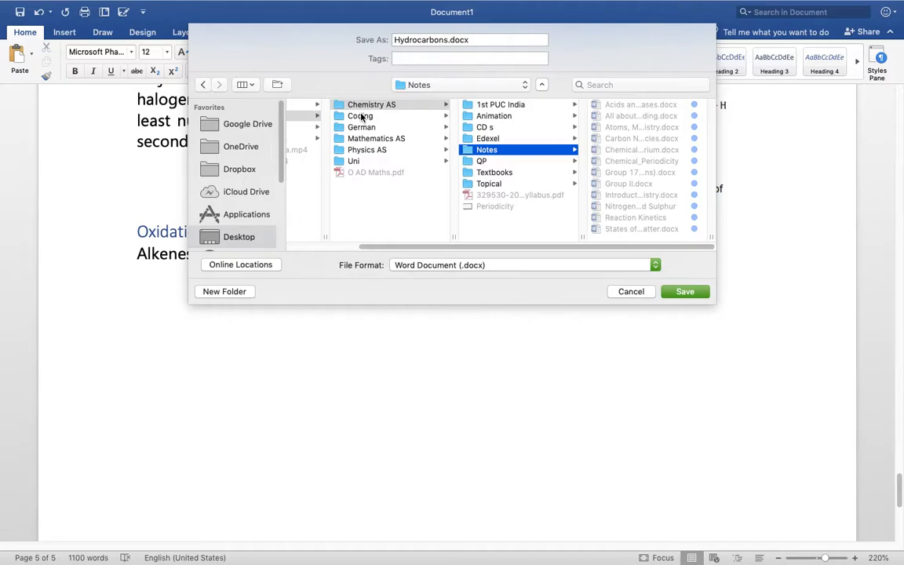
pyautogui.click(631, 290)
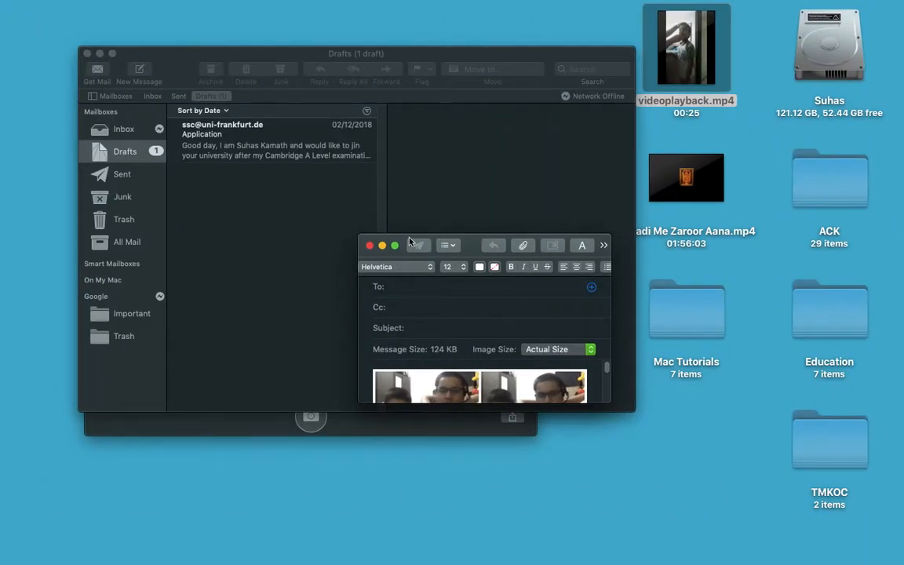
# Step: Maximize the new Mail message and set the attached image size to Small
pyautogui.click(395, 245)
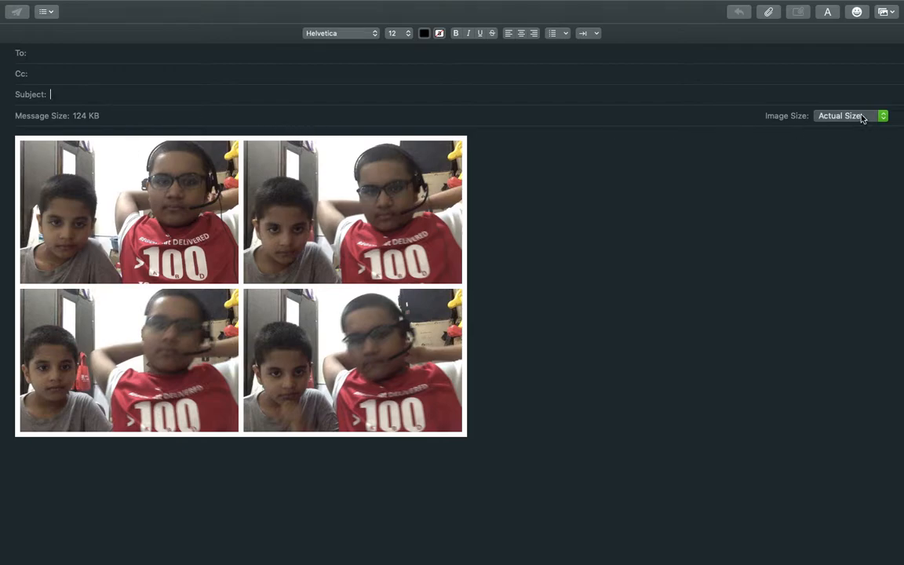
pyautogui.click(850, 116)
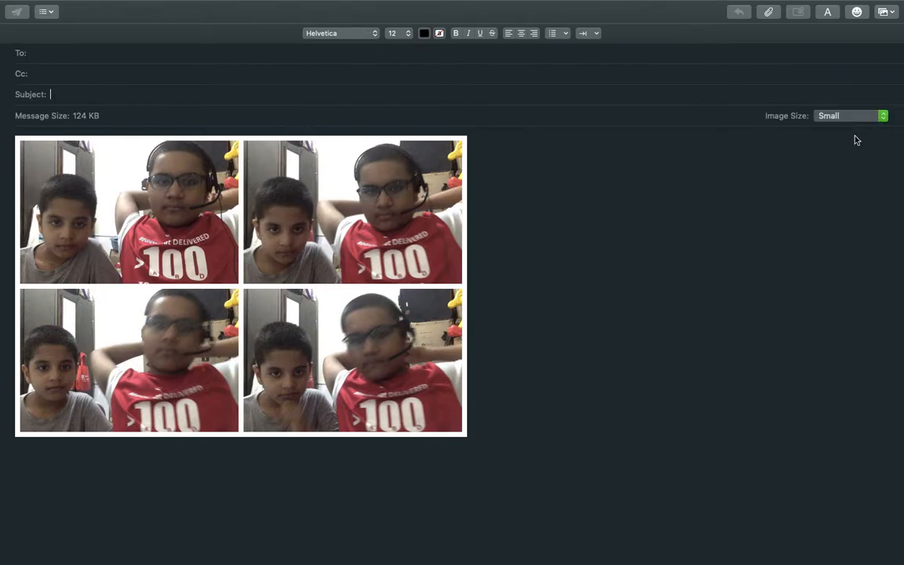
pyautogui.click(850, 116)
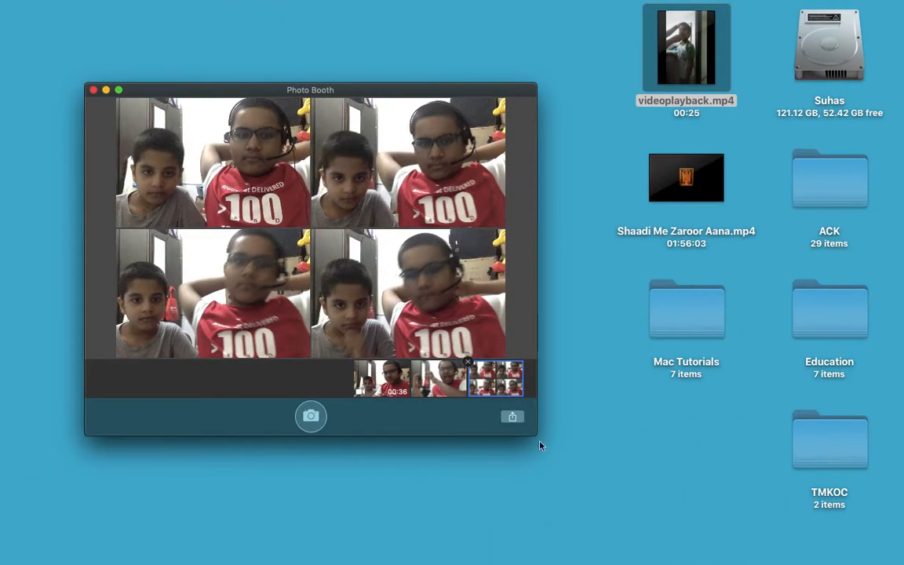
pyautogui.moveTo(144, 7)
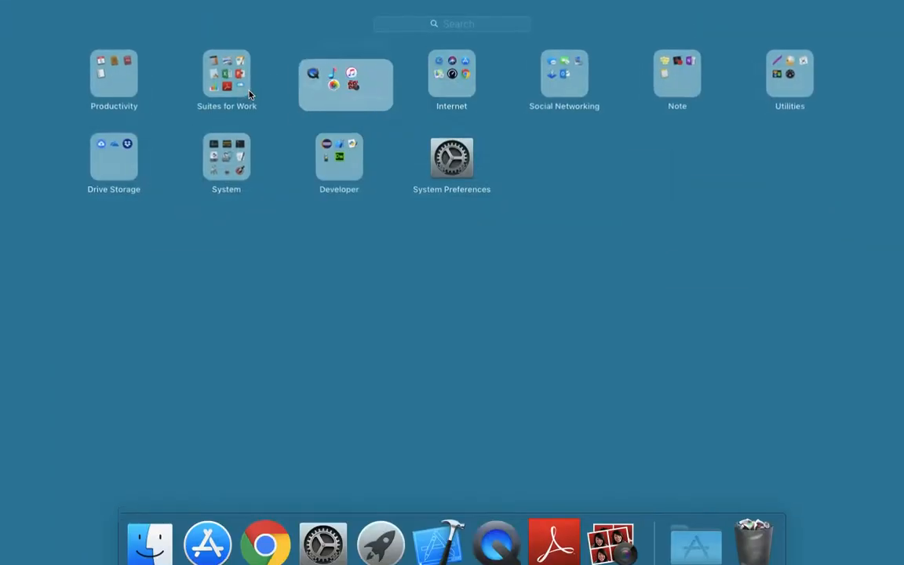
# Step: Launch the Reminders app from Launchpad
pyautogui.click(113, 79)
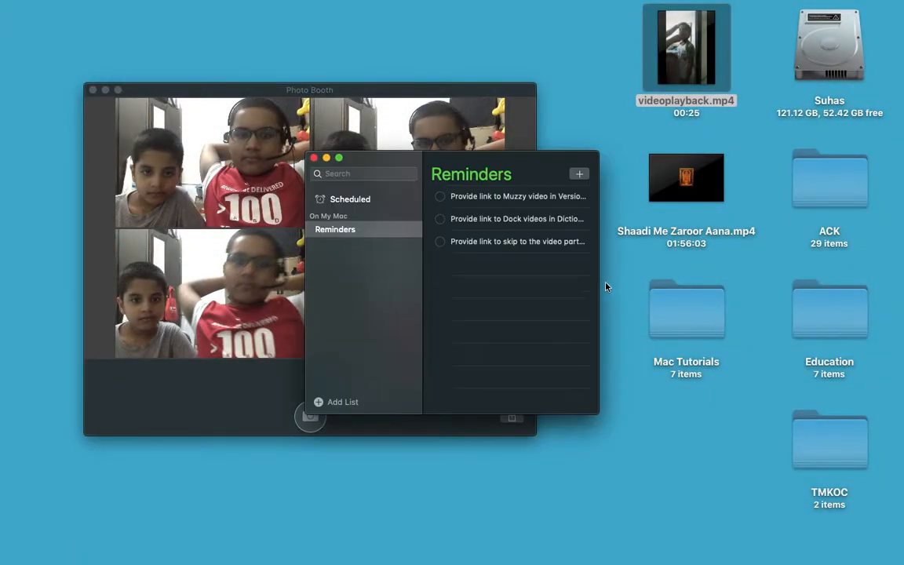
# Step: Add a fourth reminder about the mail video link, then close Photo Booth
pyautogui.write('pr')
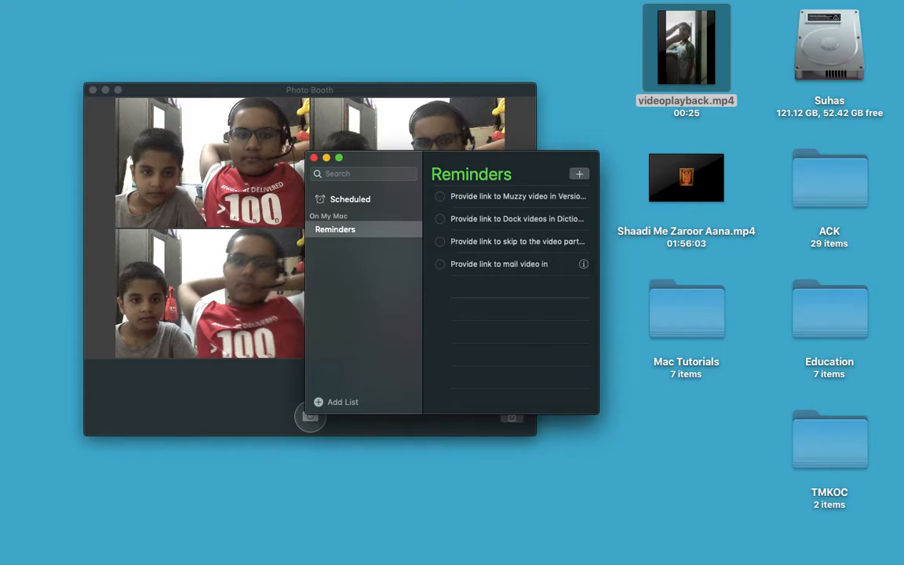
pyautogui.write('phot')
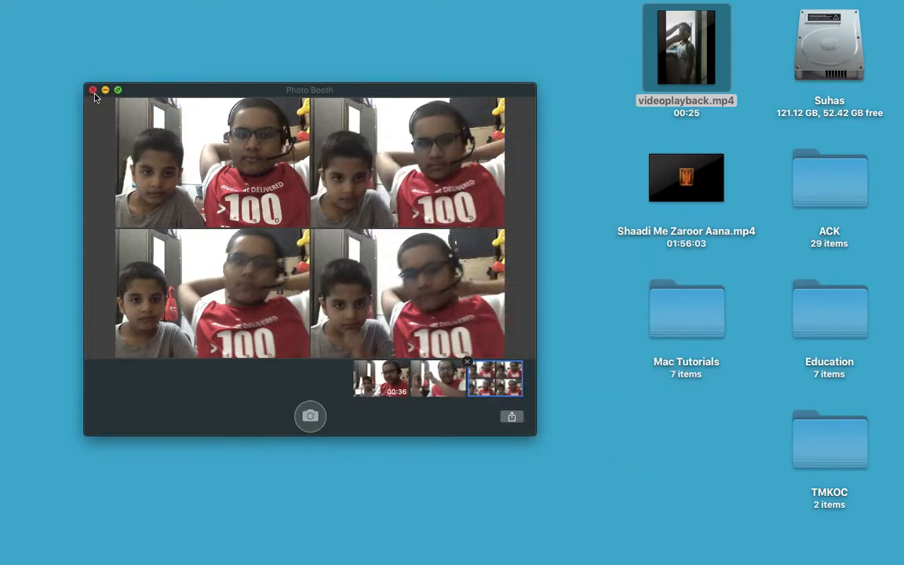
pyautogui.click(92, 89)
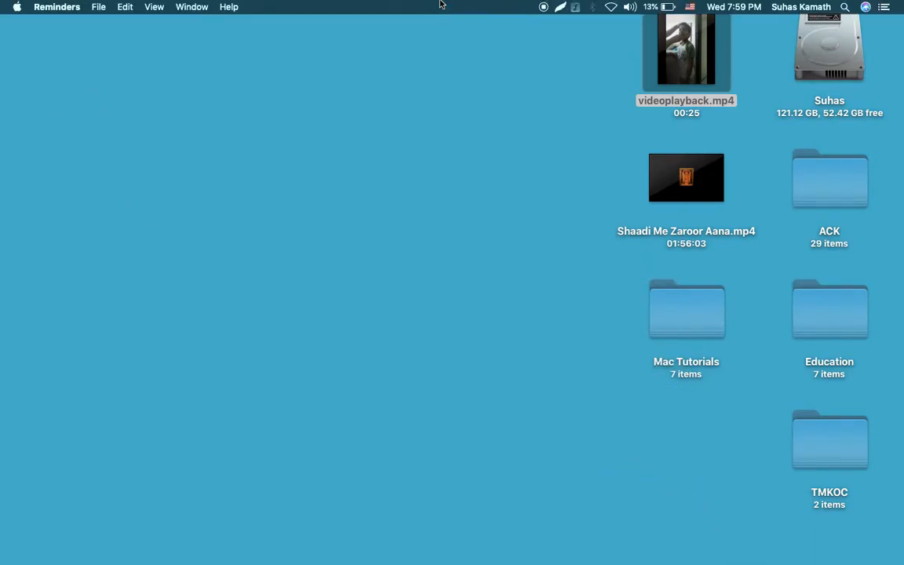